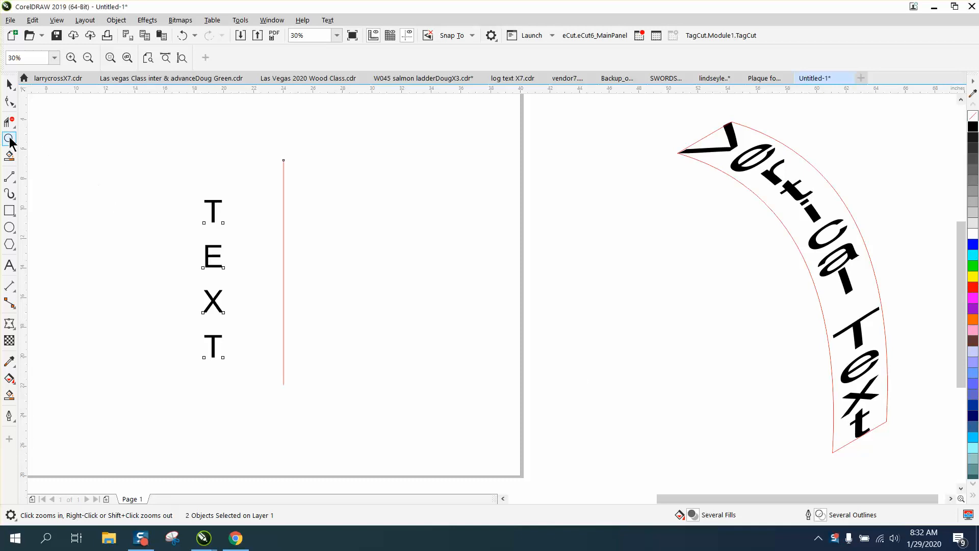
# - Angle the red line at 45° and lay the TEXT letters diagonally along it
pyautogui.click(317, 300)
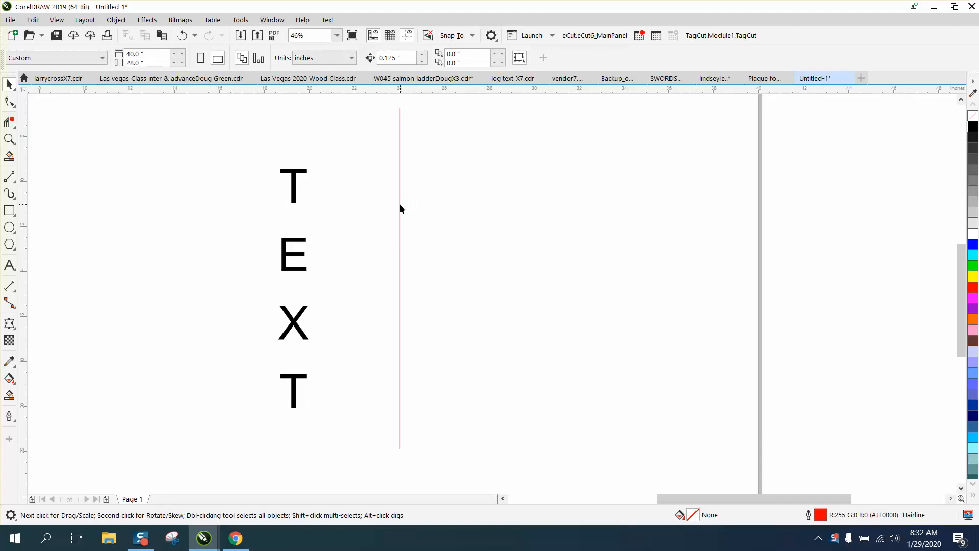
pyautogui.click(400, 278)
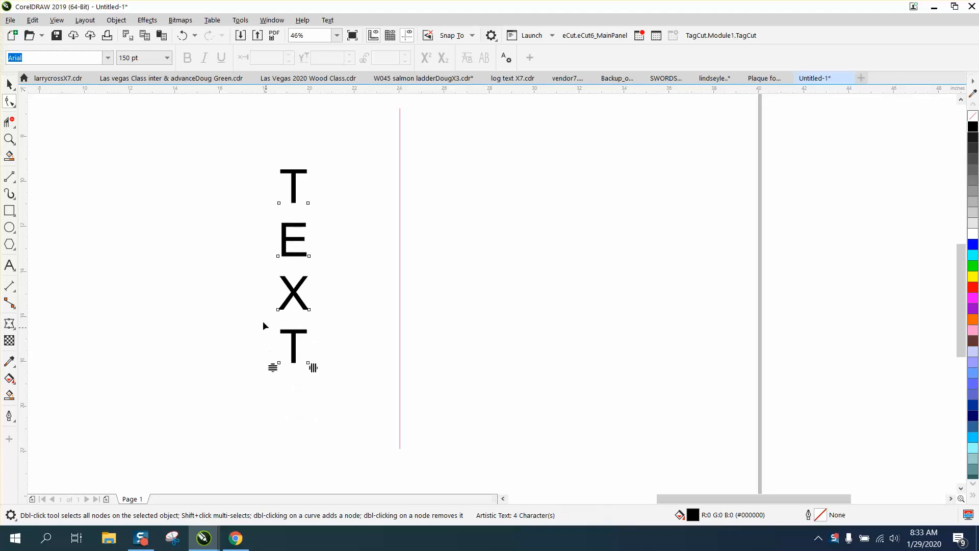
pyautogui.click(292, 291)
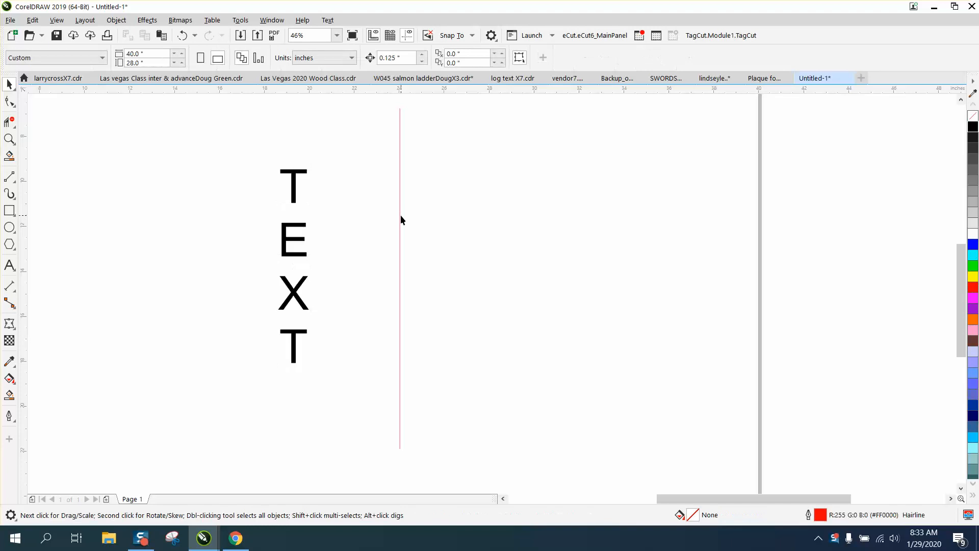
pyautogui.click(400, 278)
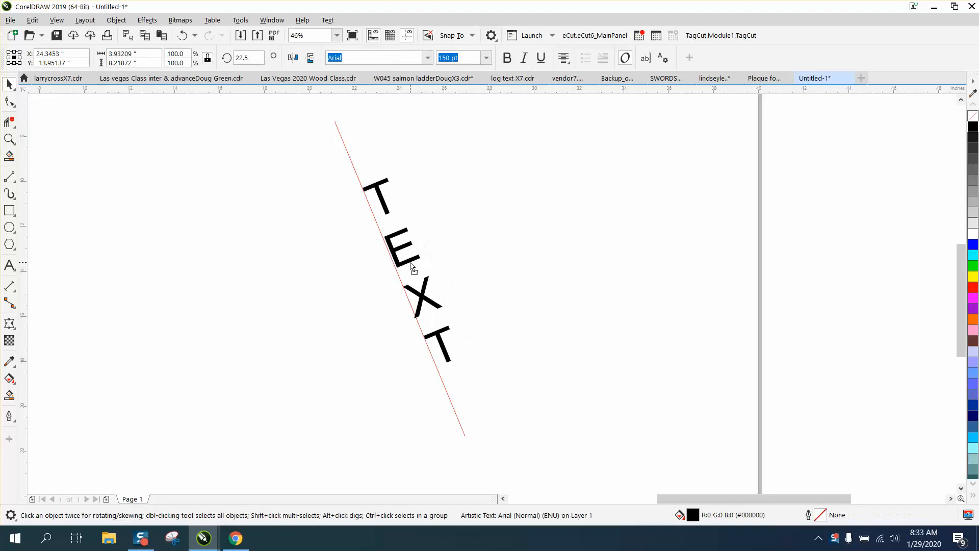
pyautogui.click(409, 269)
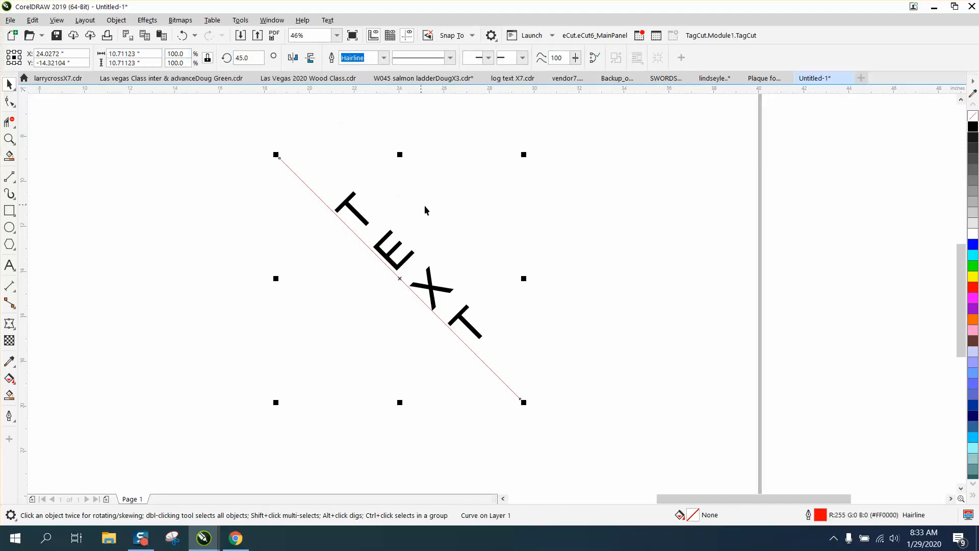
pyautogui.doubleClick(400, 278)
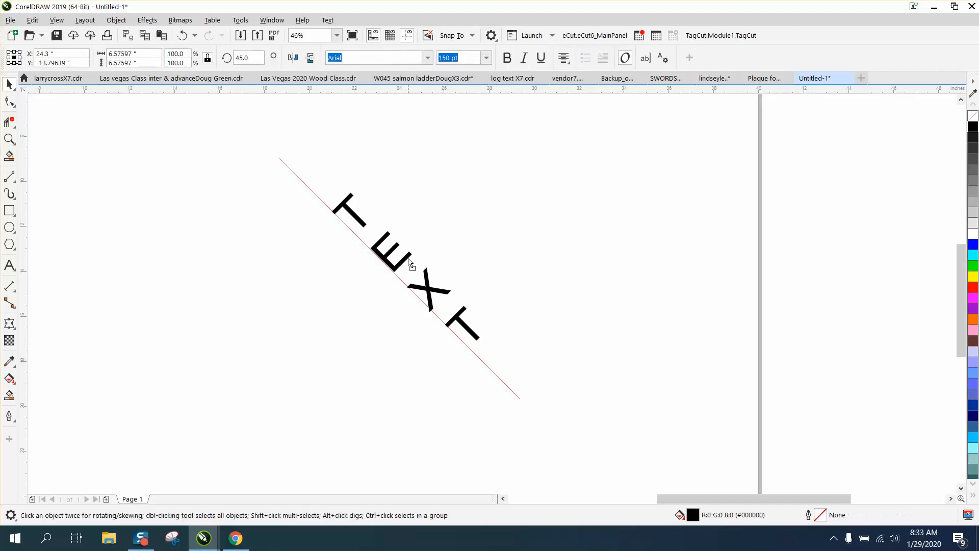
pyautogui.click(406, 262)
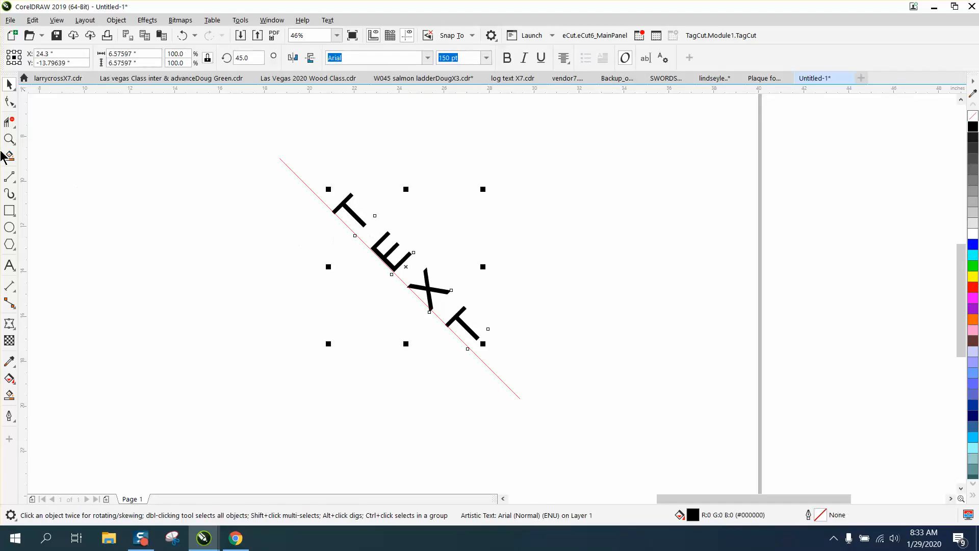
pyautogui.click(9, 138)
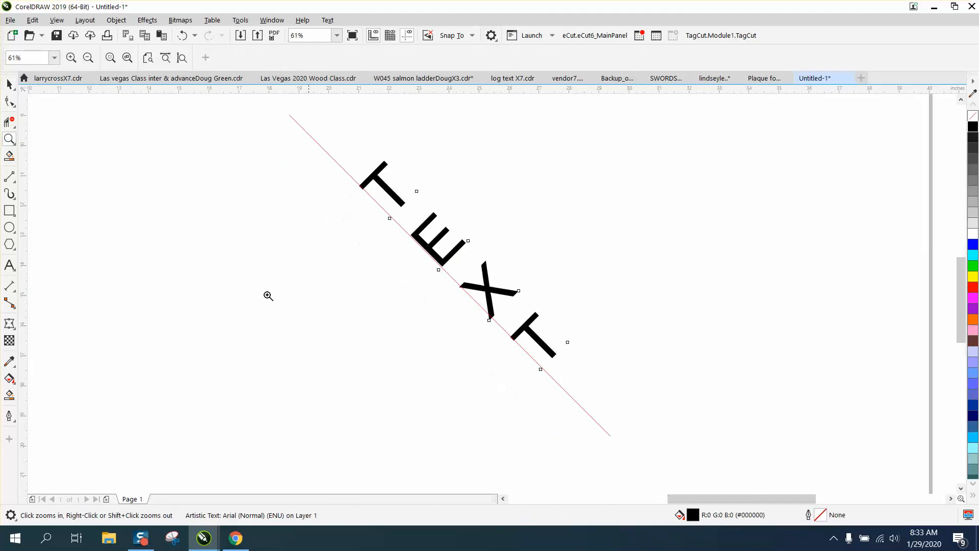